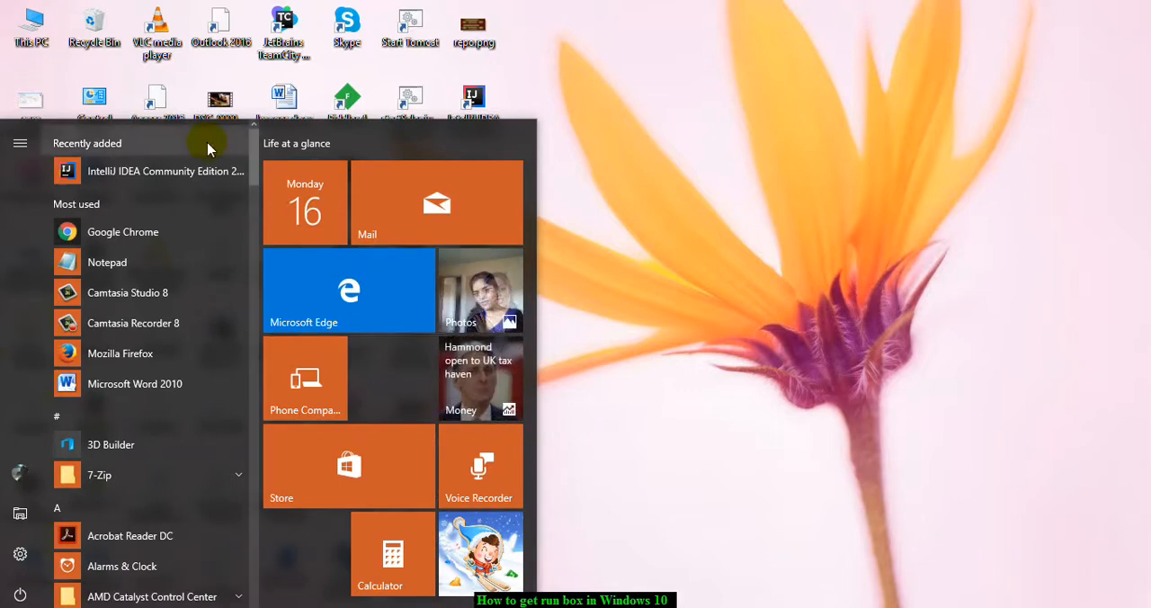
{"action": "mouse_move", "coordinate": [259, 151]}
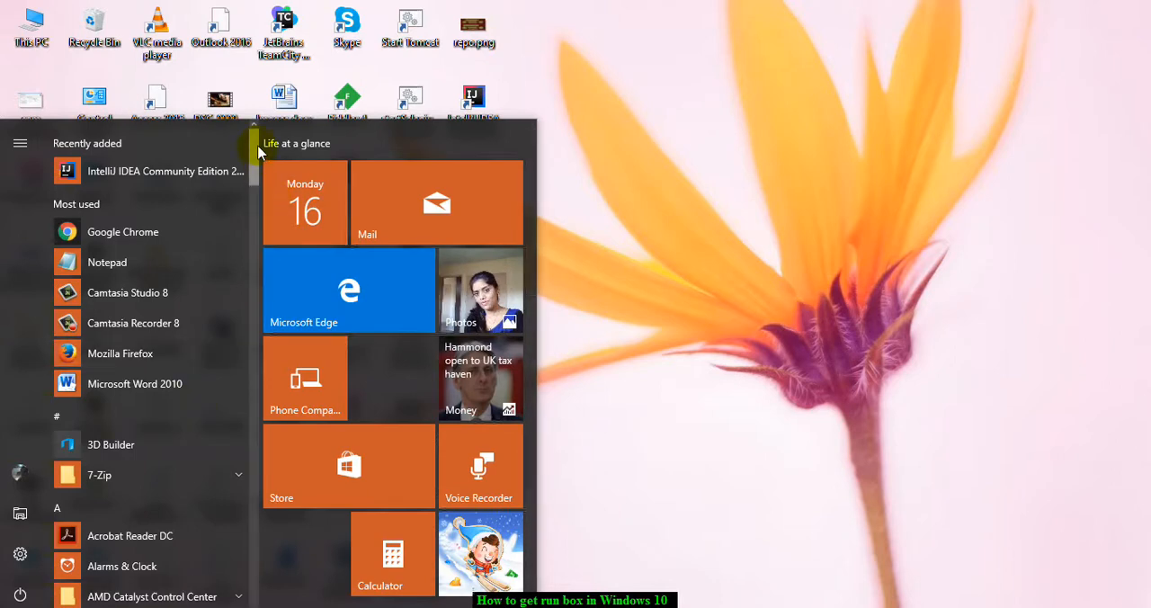
Scroll the Start app list down to the W section and the Windows System folder
{"action": "scroll", "scroll_direction": "down", "scroll_amount": 3}
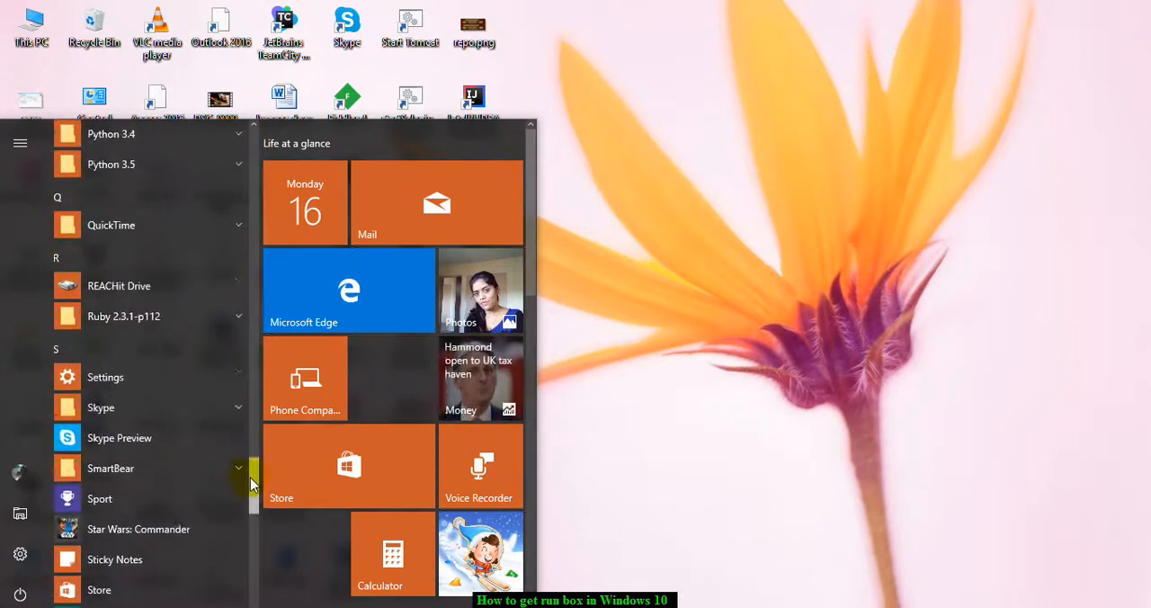
{"action": "scroll", "scroll_direction": "down", "scroll_amount": 3}
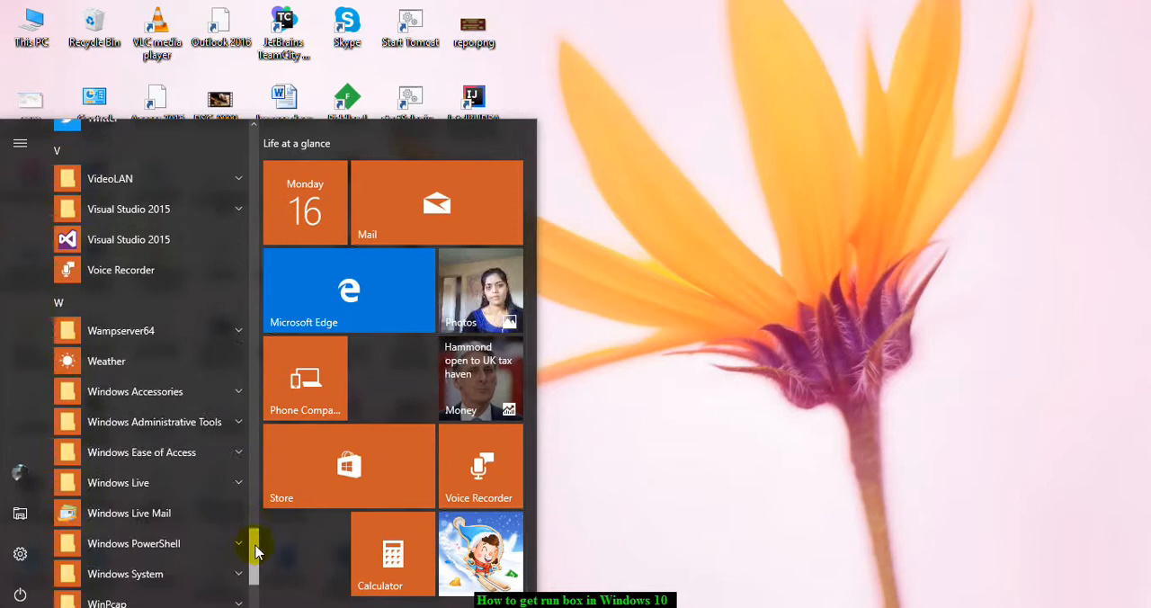
{"action": "scroll", "scroll_direction": "down", "scroll_amount": 3}
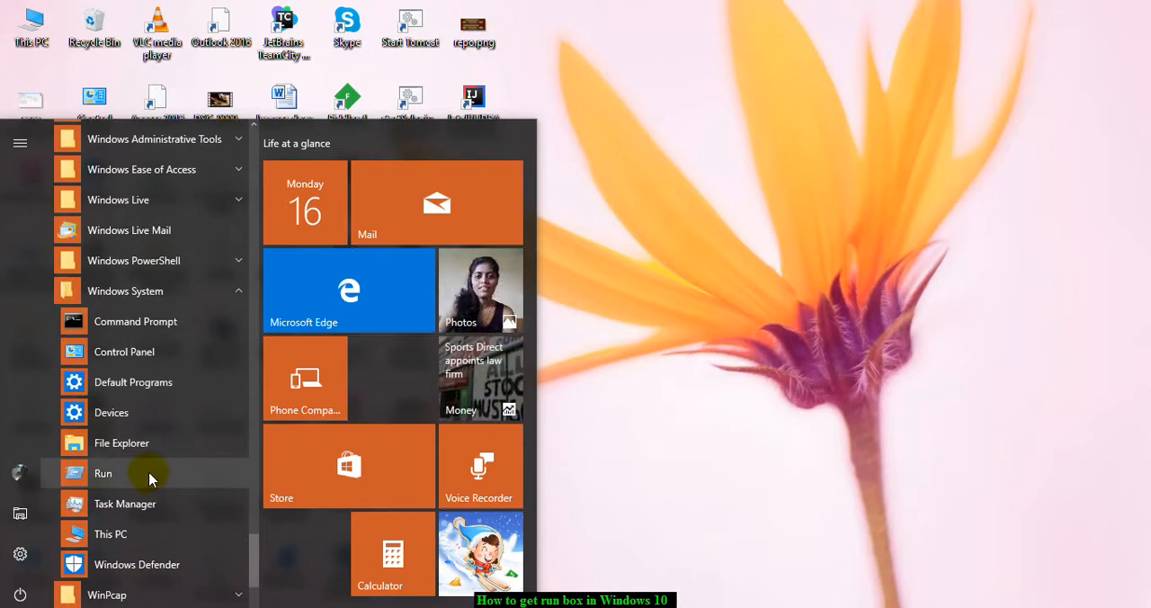
{"action": "left_click", "coordinate": [104, 473]}
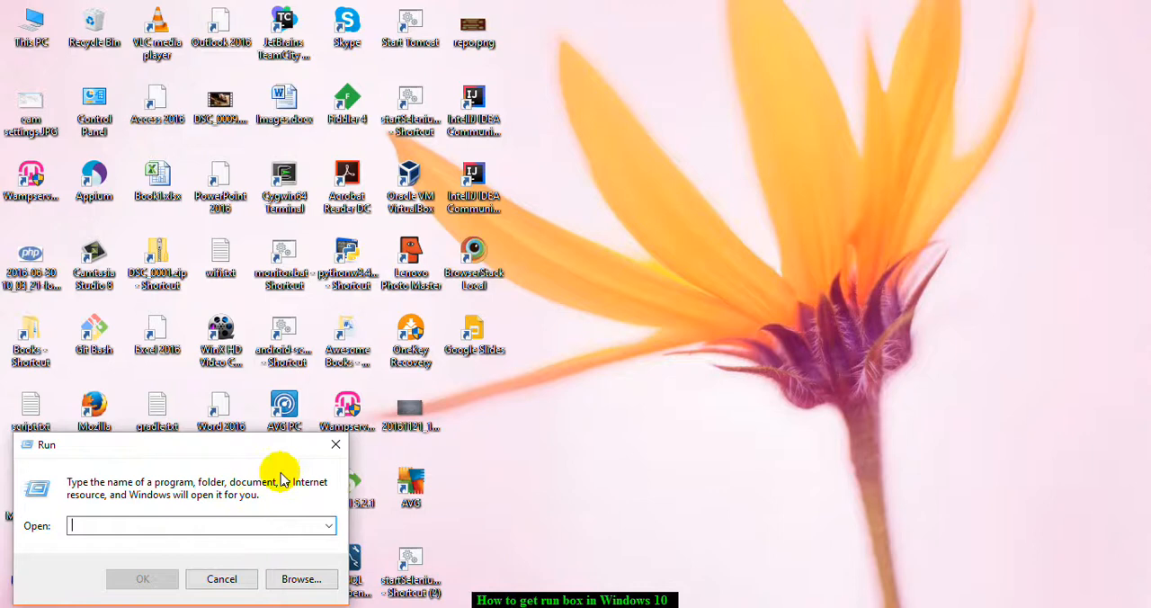
{"action": "mouse_move", "coordinate": [335, 444]}
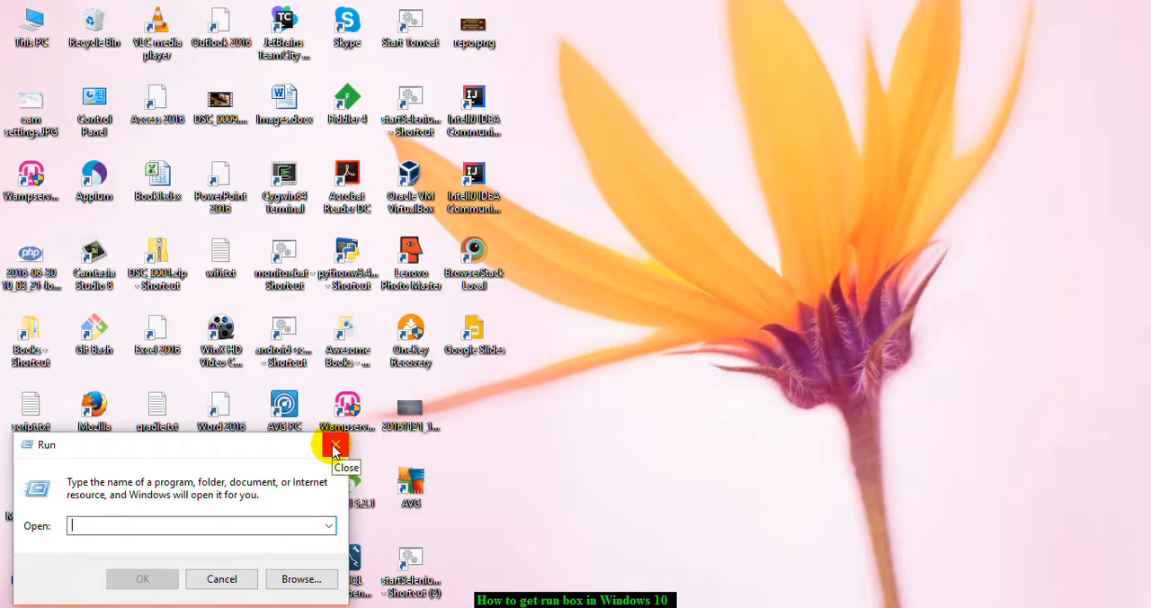
{"action": "left_click", "coordinate": [333, 446]}
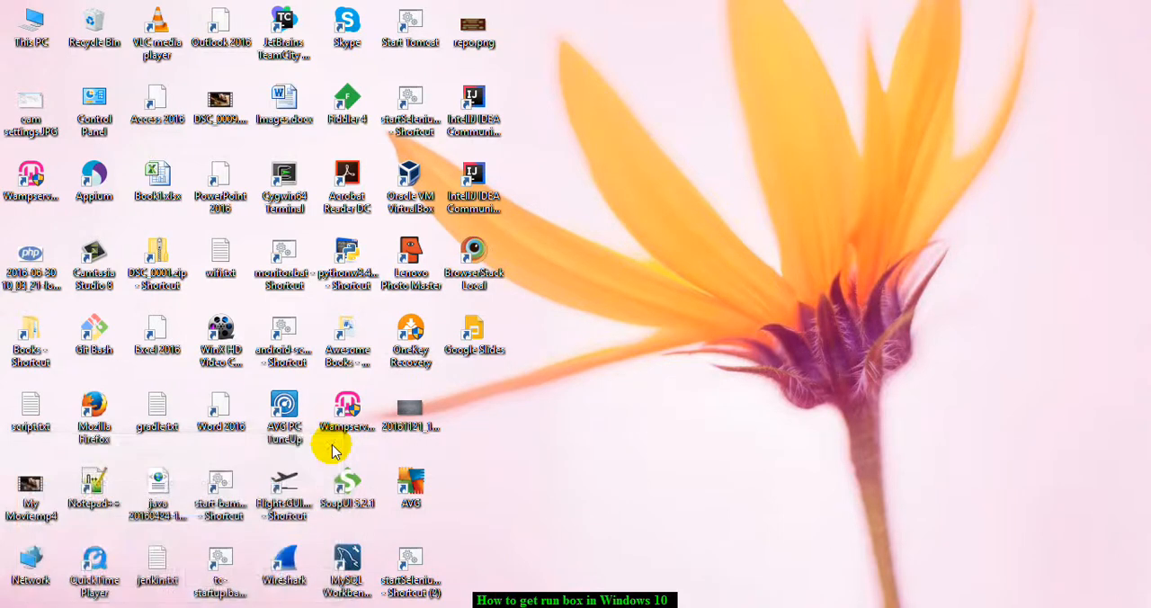
{"action": "mouse_move", "coordinate": [93, 548]}
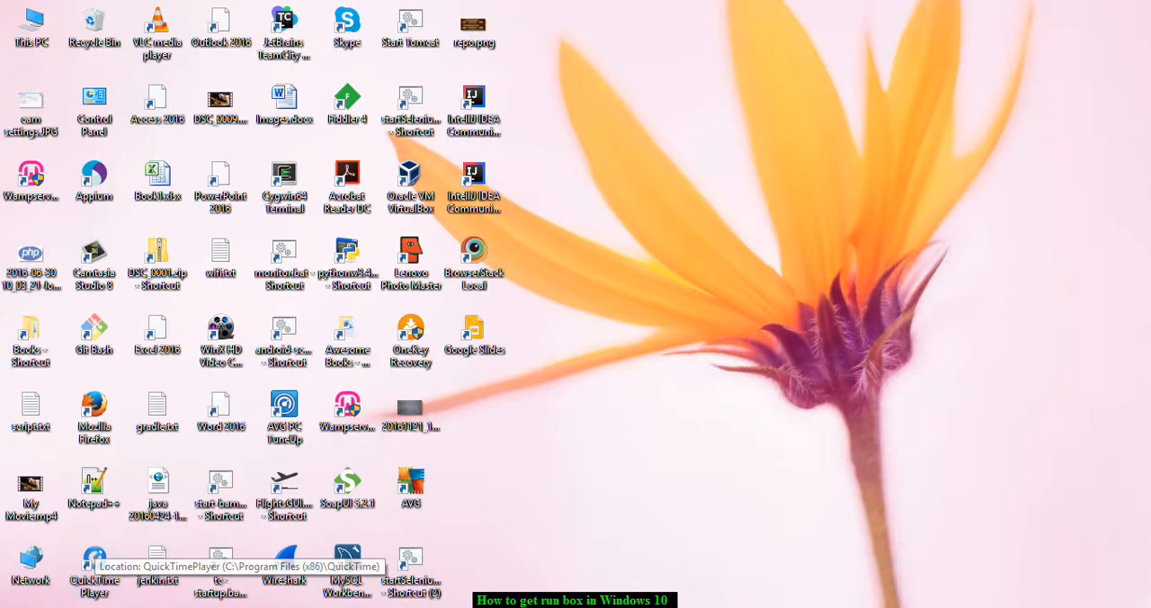
{"action": "left_click", "coordinate": [11, 595]}
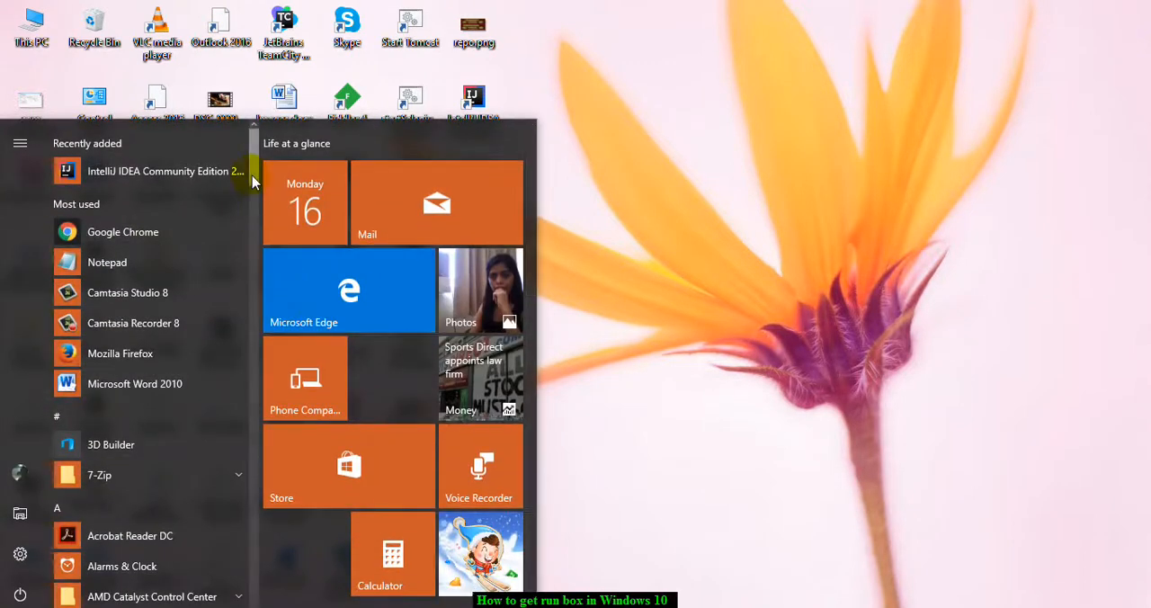
Bring up the context menu for the Run entry under Windows System
{"action": "scroll", "scroll_direction": "down", "scroll_amount": 3}
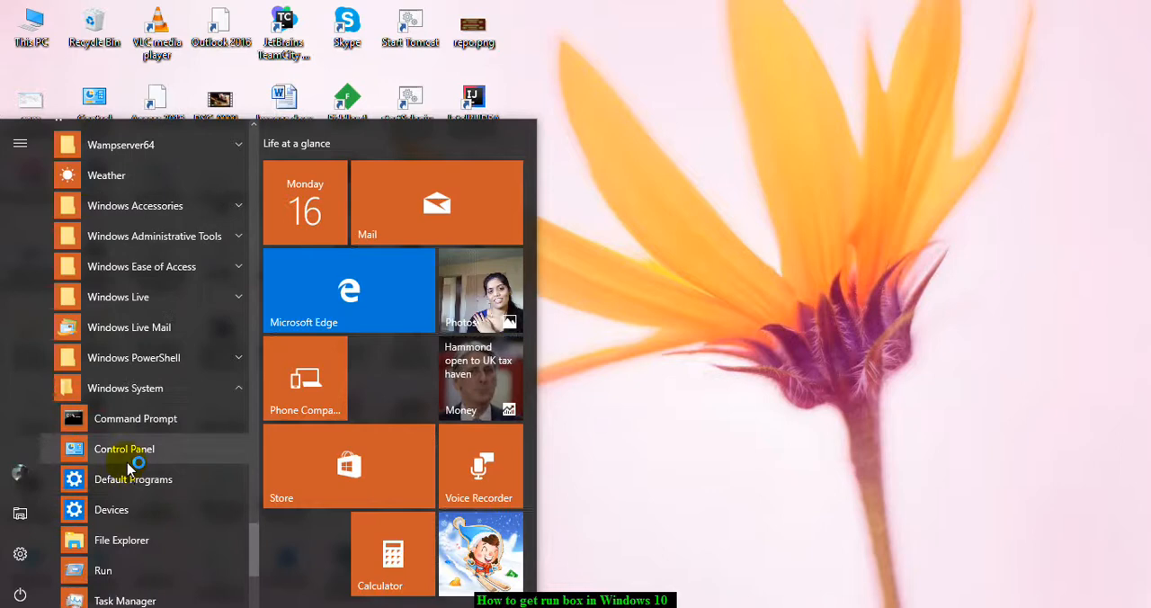
{"action": "mouse_move", "coordinate": [104, 570]}
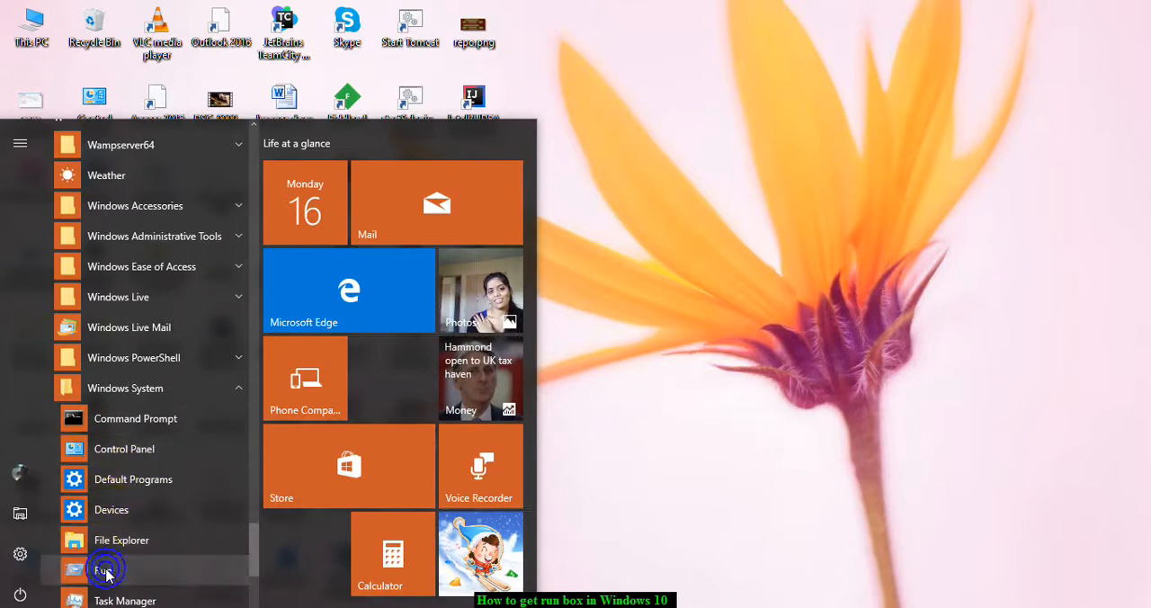
{"action": "right_click", "coordinate": [104, 568]}
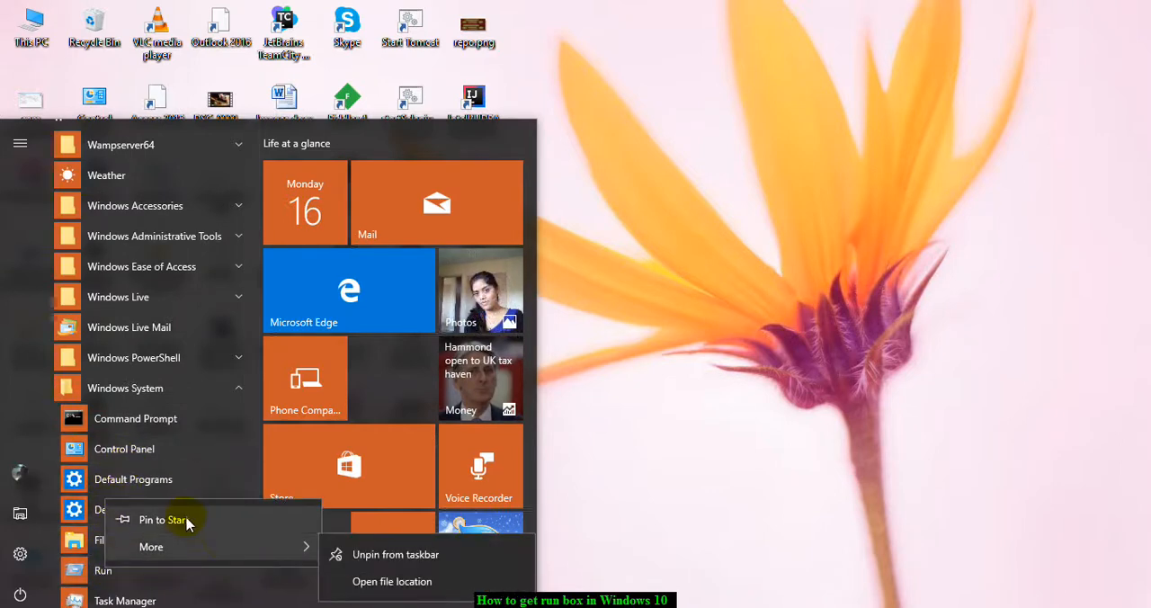
{"action": "mouse_move", "coordinate": [188, 546]}
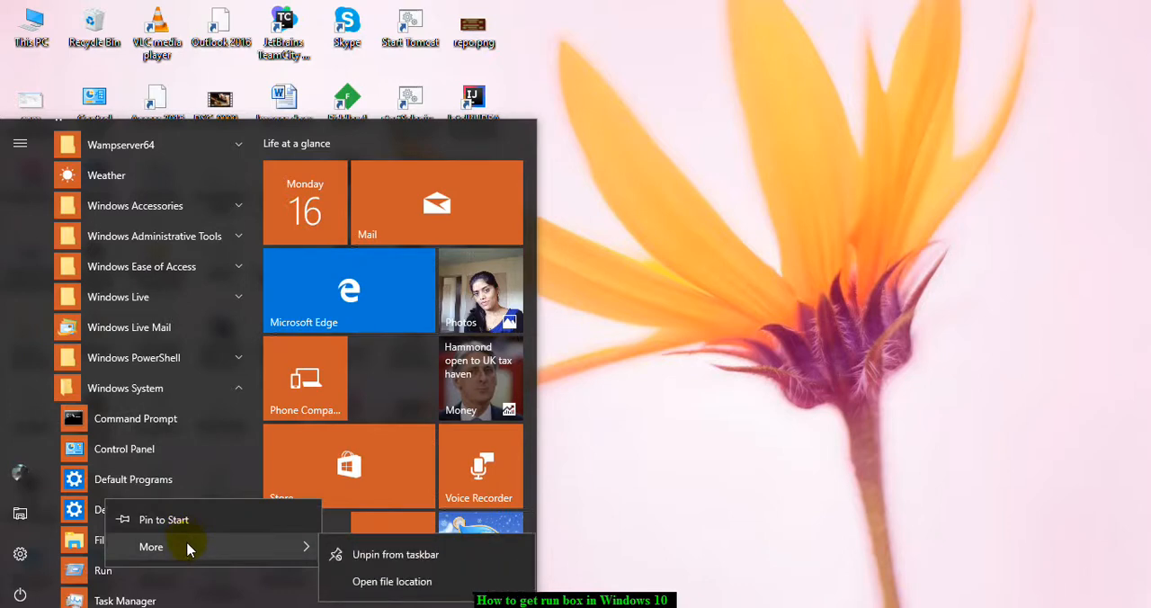
{"action": "mouse_move", "coordinate": [405, 567]}
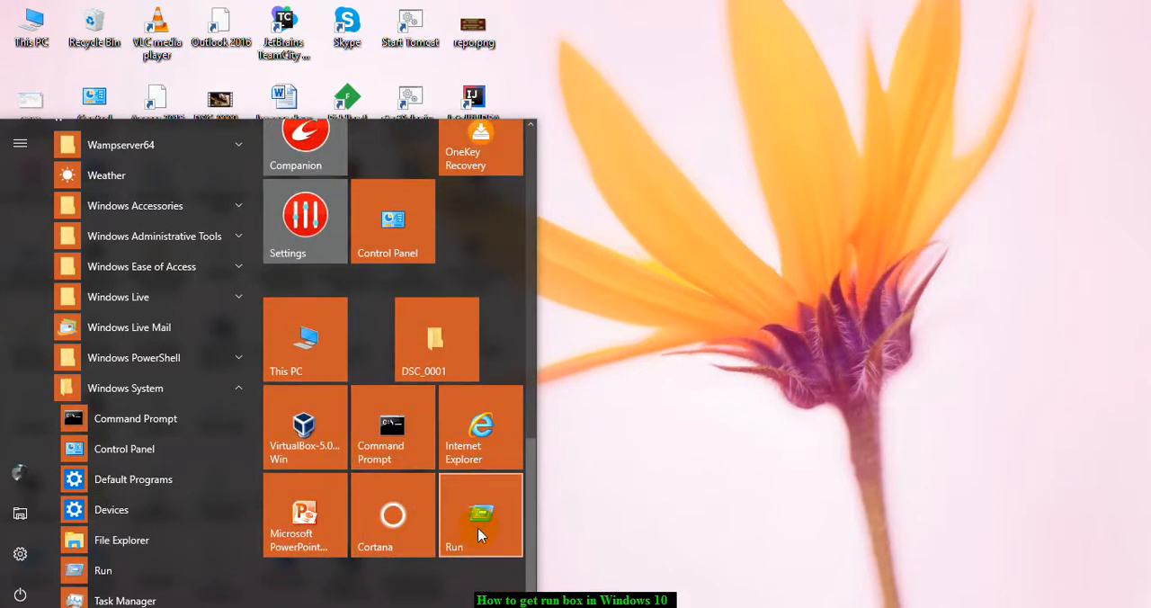
{"action": "mouse_move", "coordinate": [638, 457]}
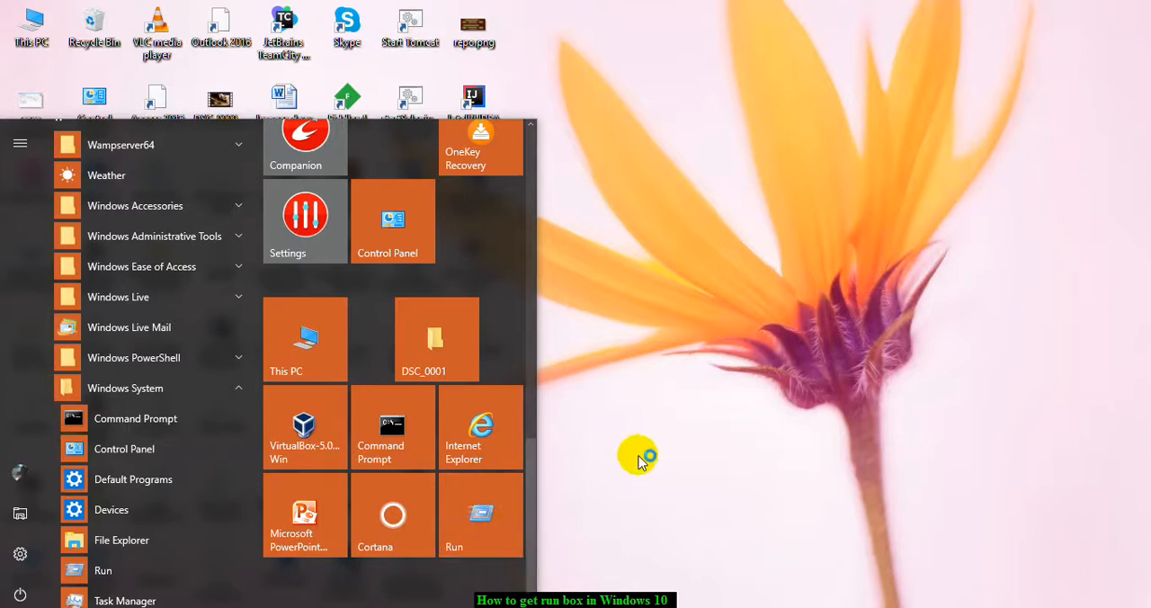
Dismiss the Start menu and return to the desktop with Run pinned
{"action": "left_click", "coordinate": [638, 453]}
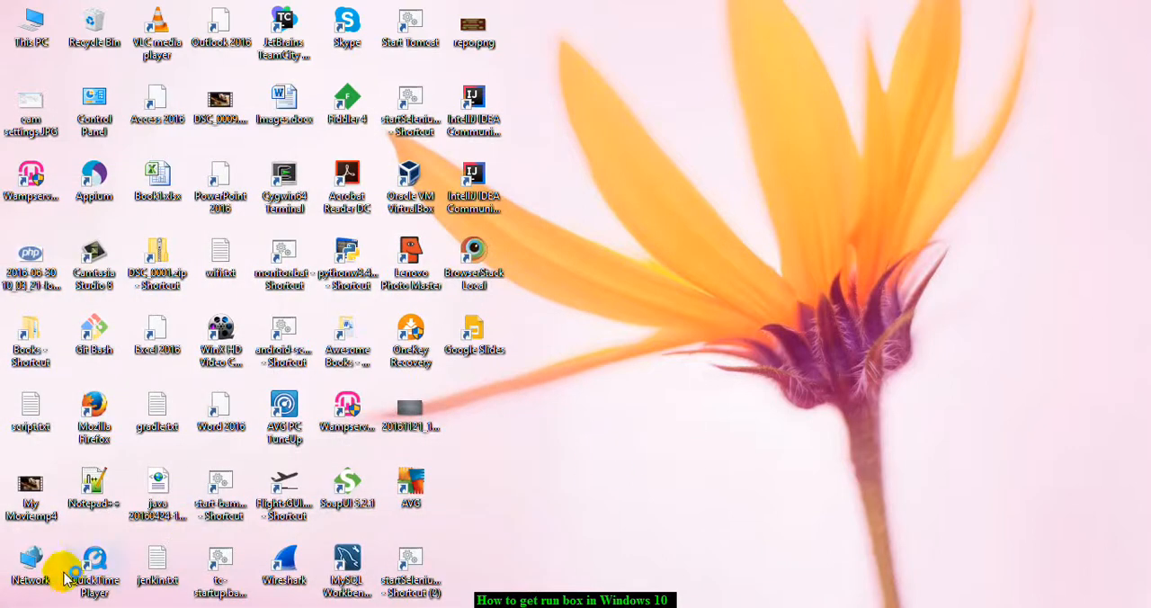